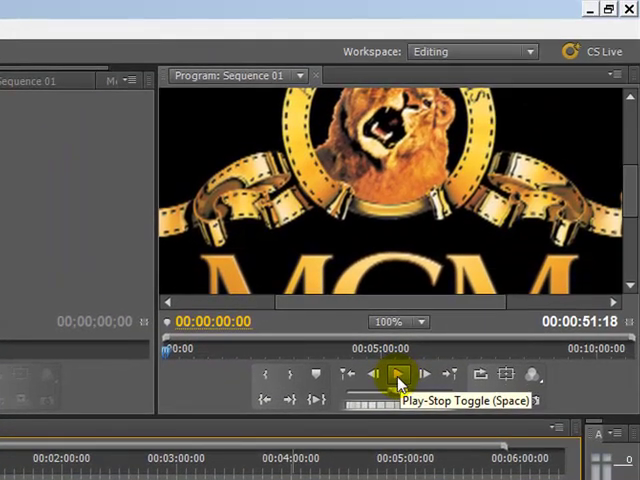
Play Sequence 01's preview, pausing and resuming a couple of times to review the trailer.
left_click(394, 376)
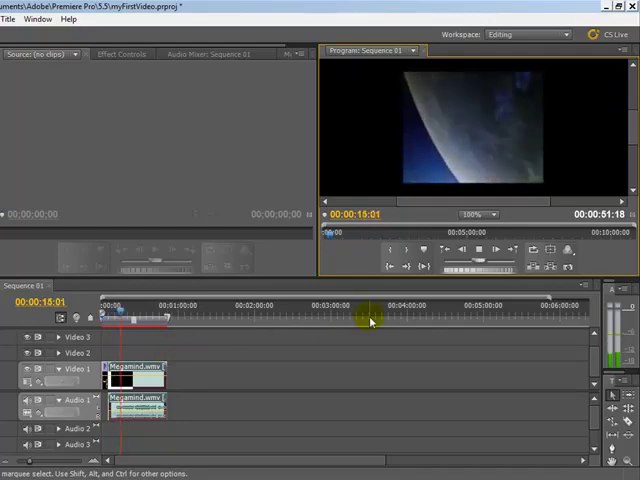
left_click(472, 250)
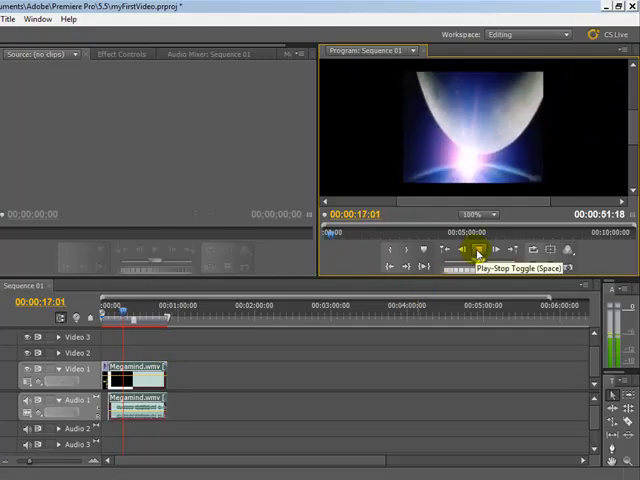
left_click(476, 250)
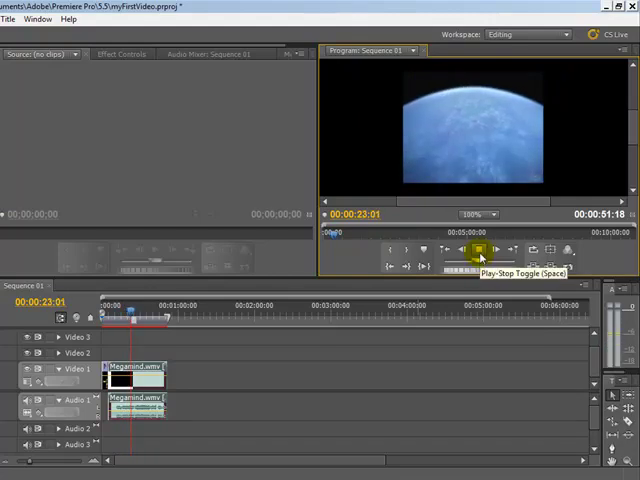
left_click(476, 250)
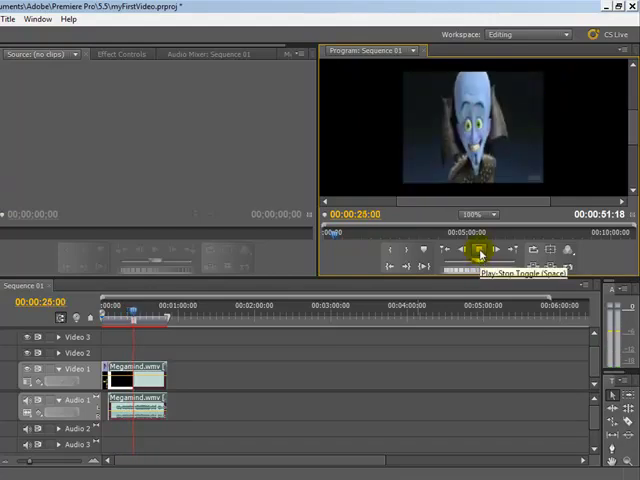
left_click(476, 250)
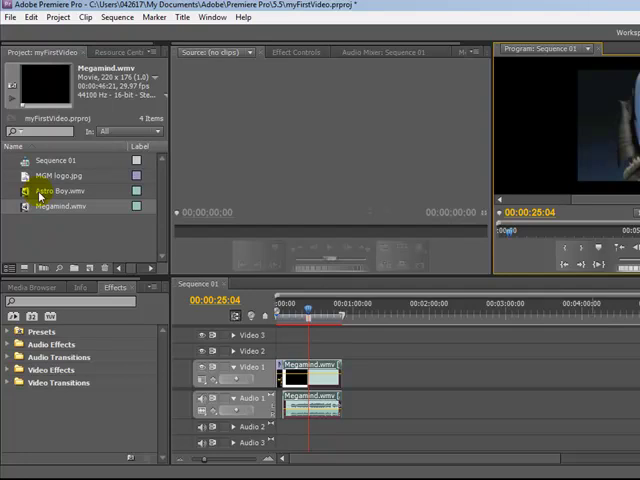
Load Astro Boy.wmv from the Project panel into the Source monitor.
left_click(56, 190)
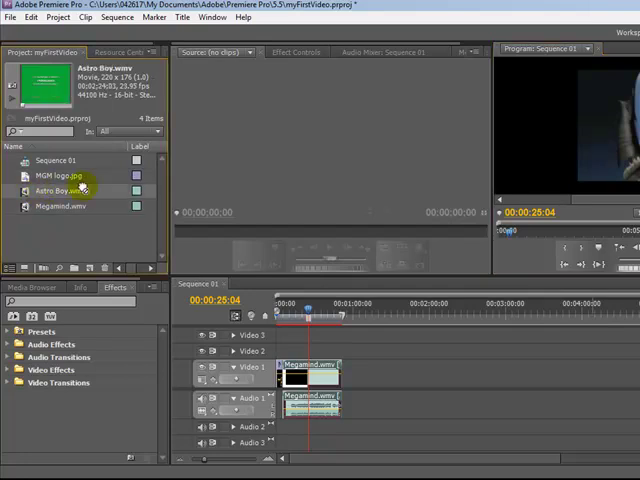
double_click(56, 190)
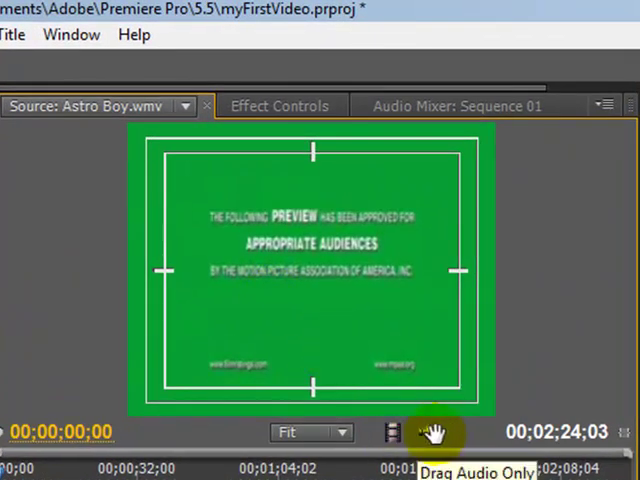
mouse_move(390, 428)
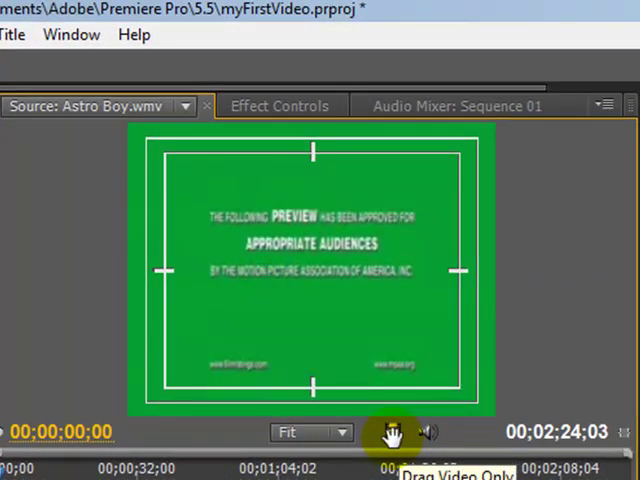
mouse_move(432, 430)
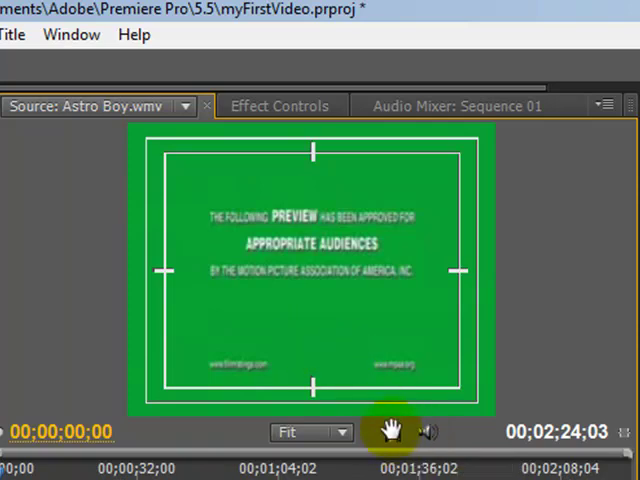
mouse_move(392, 432)
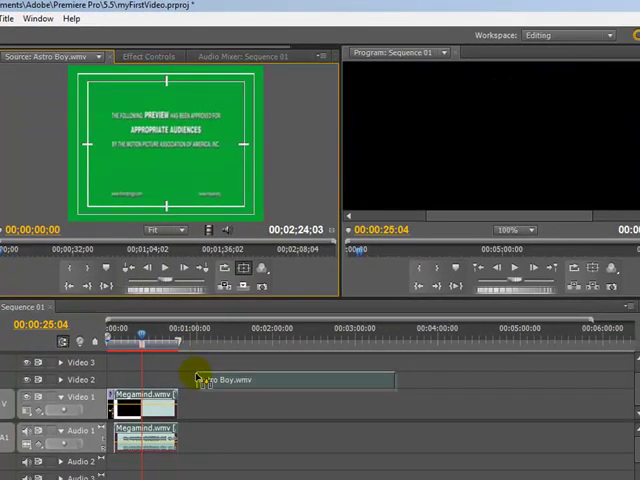
Place only Astro Boy's video on Video 2 after Megamind, then scrub back toward the start.
left_click_drag(210, 380, 184, 380)
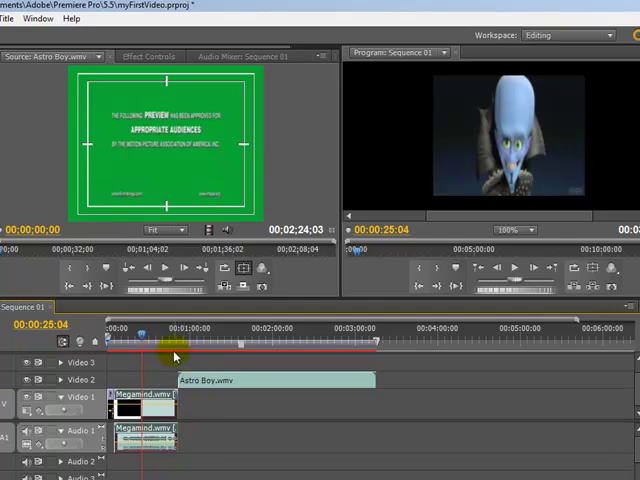
left_click_drag(150, 340, 178, 340)
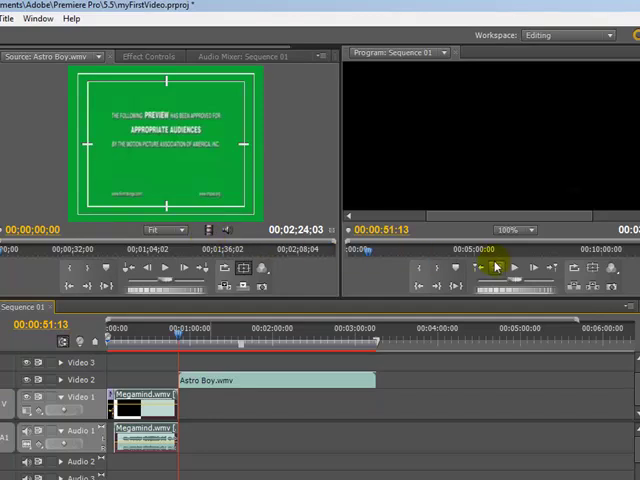
mouse_move(512, 270)
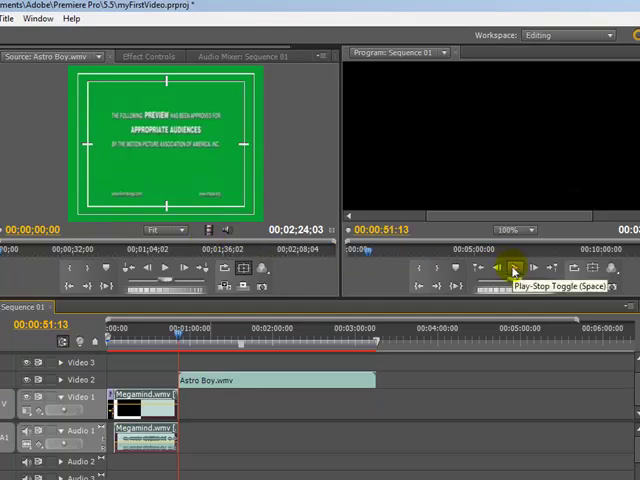
left_click(512, 272)
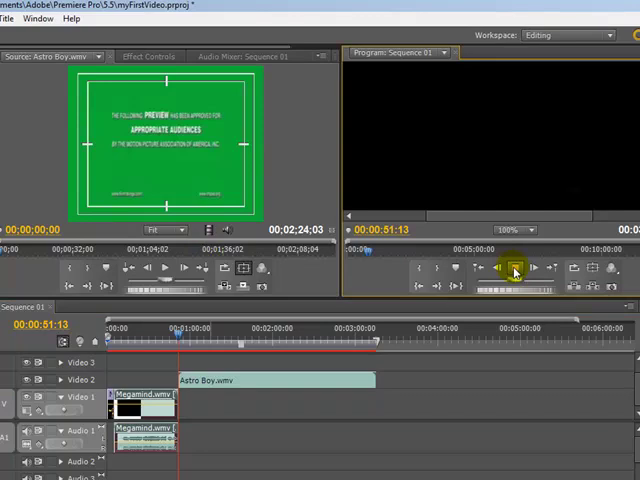
left_click(512, 268)
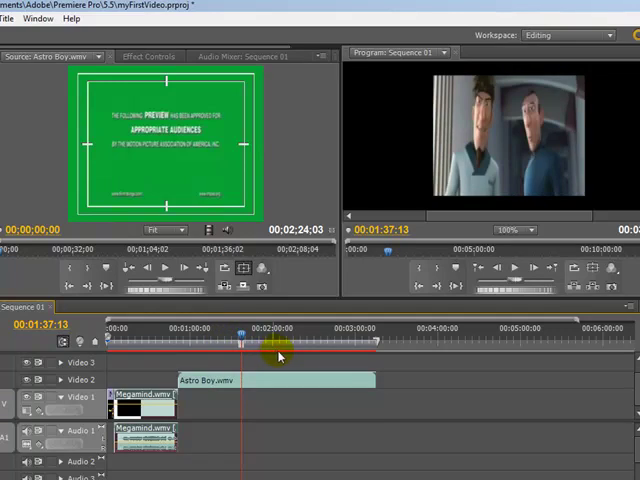
mouse_move(512, 270)
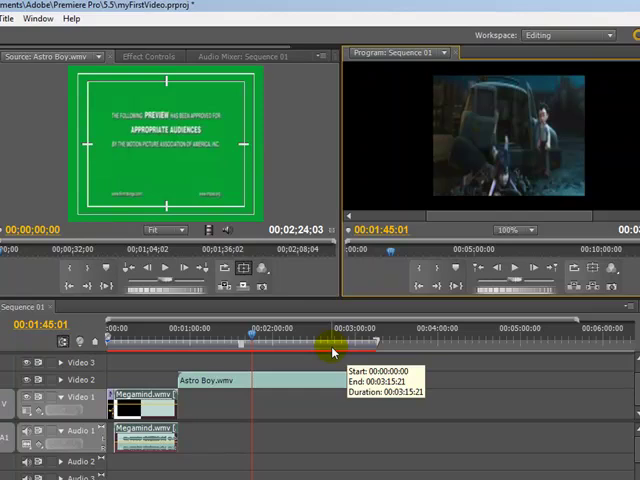
mouse_move(324, 350)
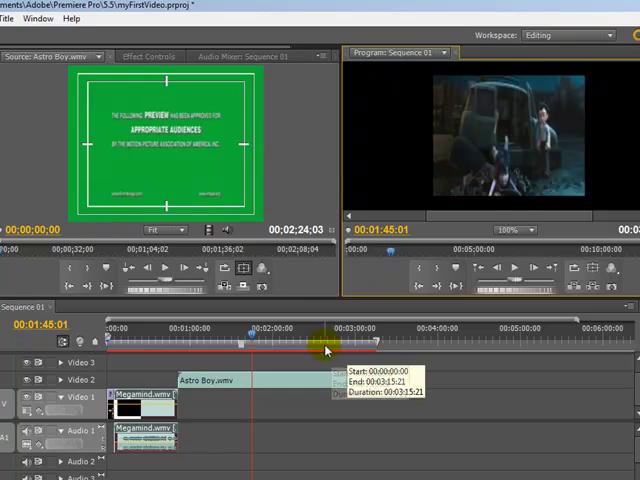
mouse_move(204, 232)
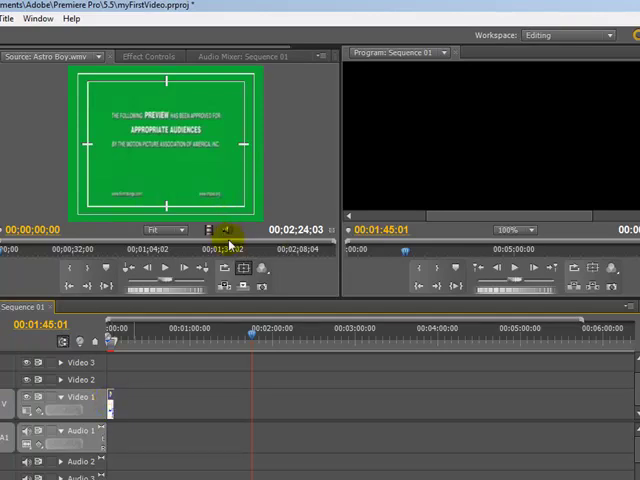
mouse_move(228, 232)
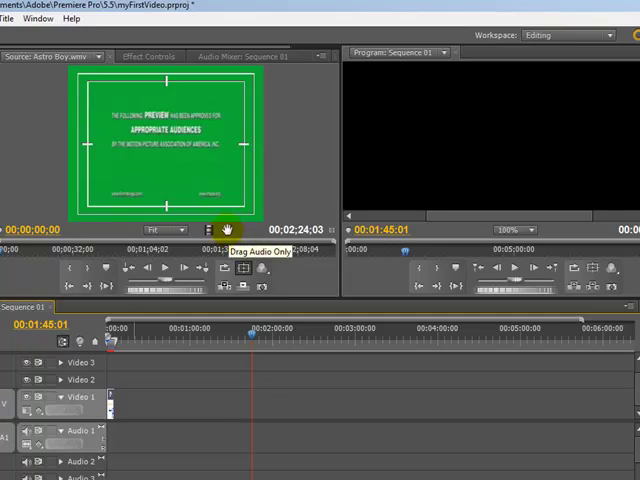
Place only Astro Boy's audio at the start of Audio 1.
left_click_drag(224, 232, 124, 438)
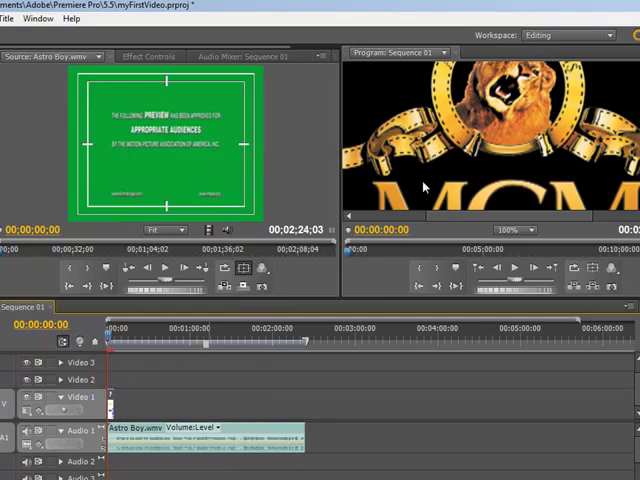
mouse_move(420, 198)
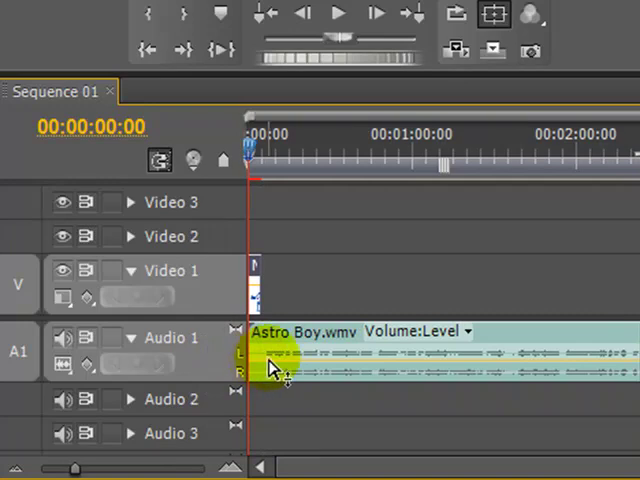
mouse_move(240, 344)
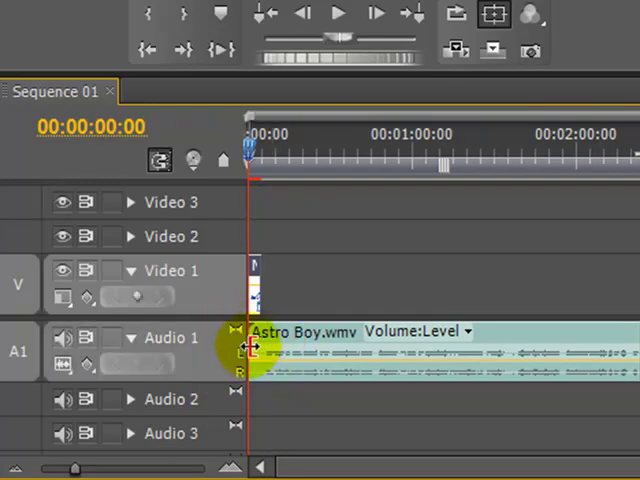
Drag the Astro Boy audio clip's left edge in by 00:00:05:00.
left_click_drag(240, 350, 270, 356)
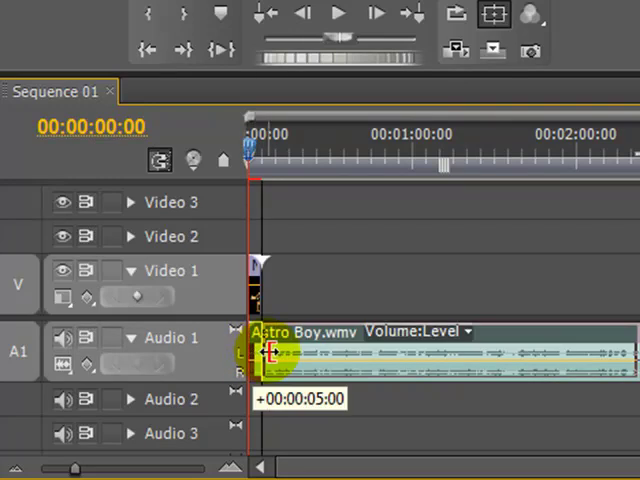